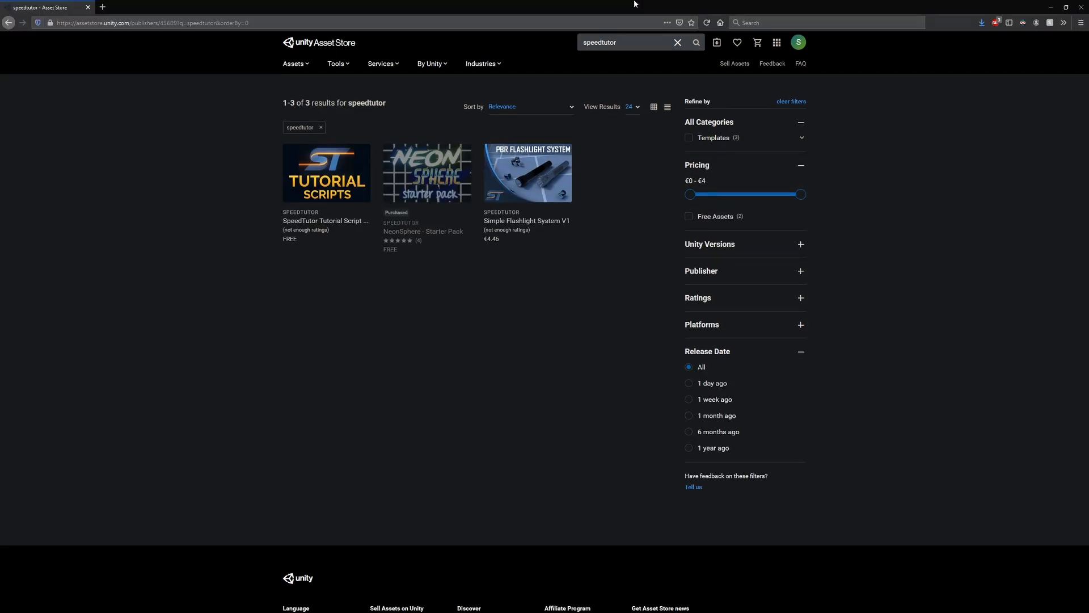
Expand the SpeedTutor Tutorial Scripts Package's Scripts folder to list its tutorial script subfolders
{"action": "scroll", "scroll_direction": "down", "scroll_amount": 3}
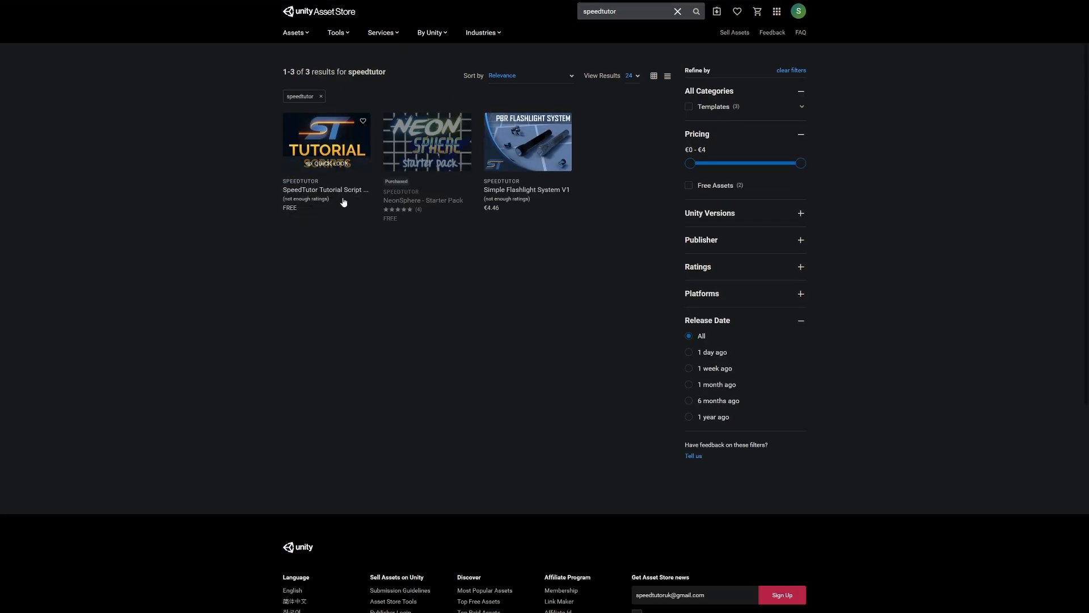
{"action": "mouse_move", "coordinate": [317, 151]}
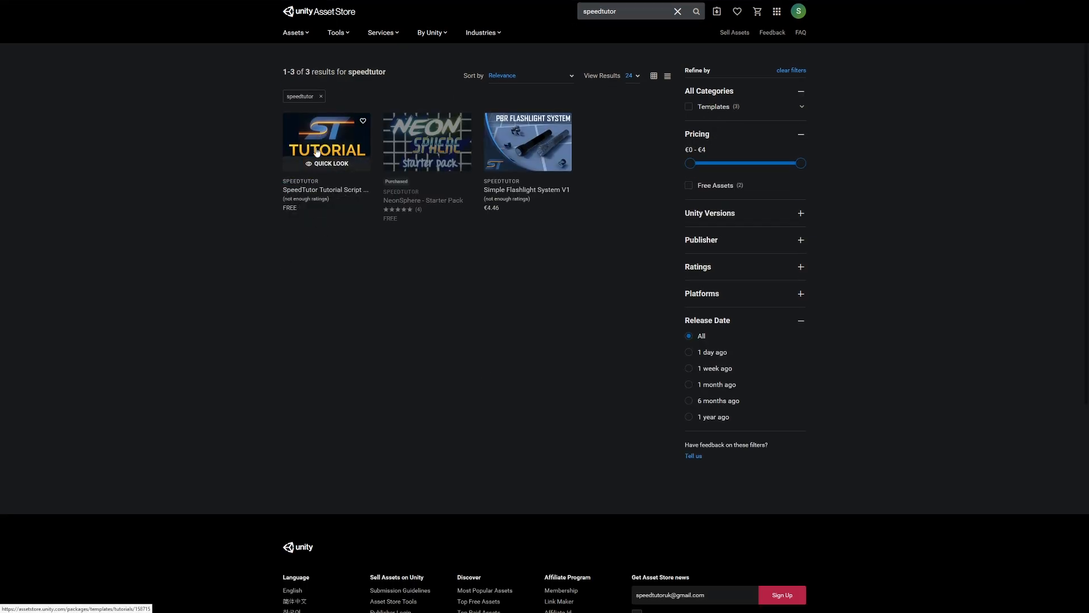
{"action": "left_click", "coordinate": [326, 142]}
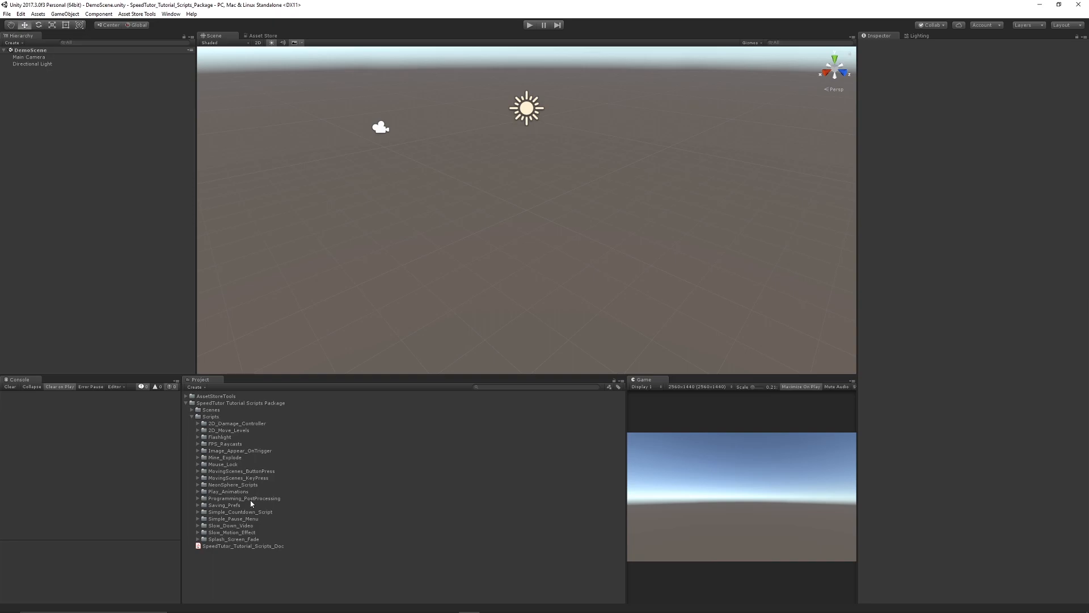
{"action": "mouse_move", "coordinate": [247, 499]}
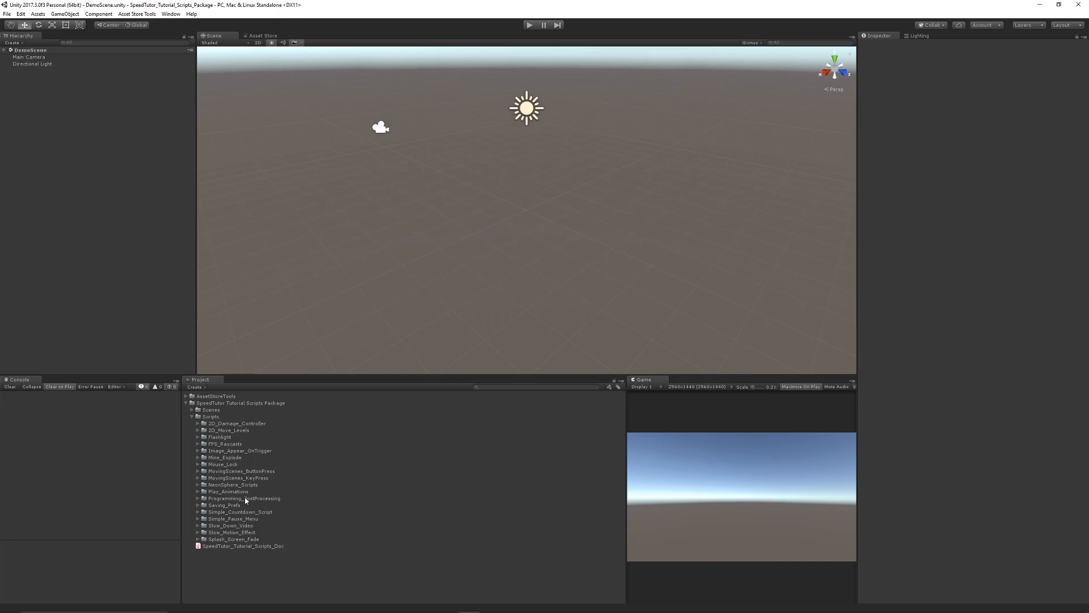